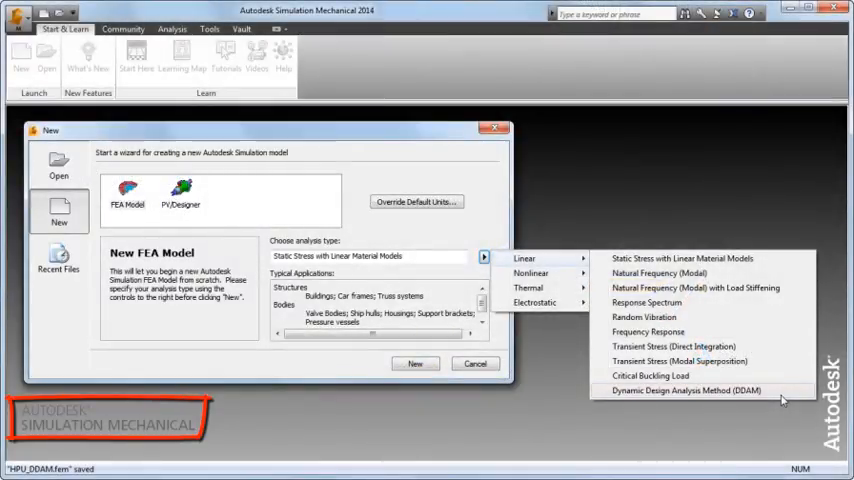
mouse_move(684, 390)
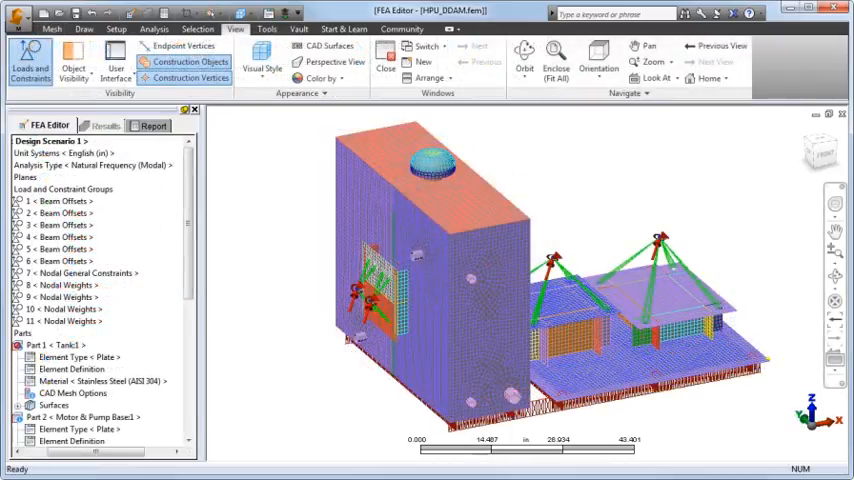
- Orbit the meshed HPU_DDAM model to review it alongside the modal scenario tree
drag(750, 450, 660, 400)
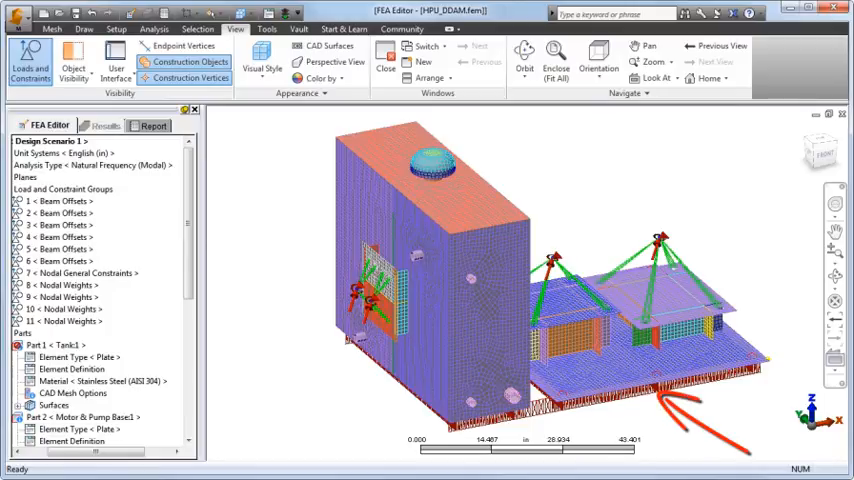